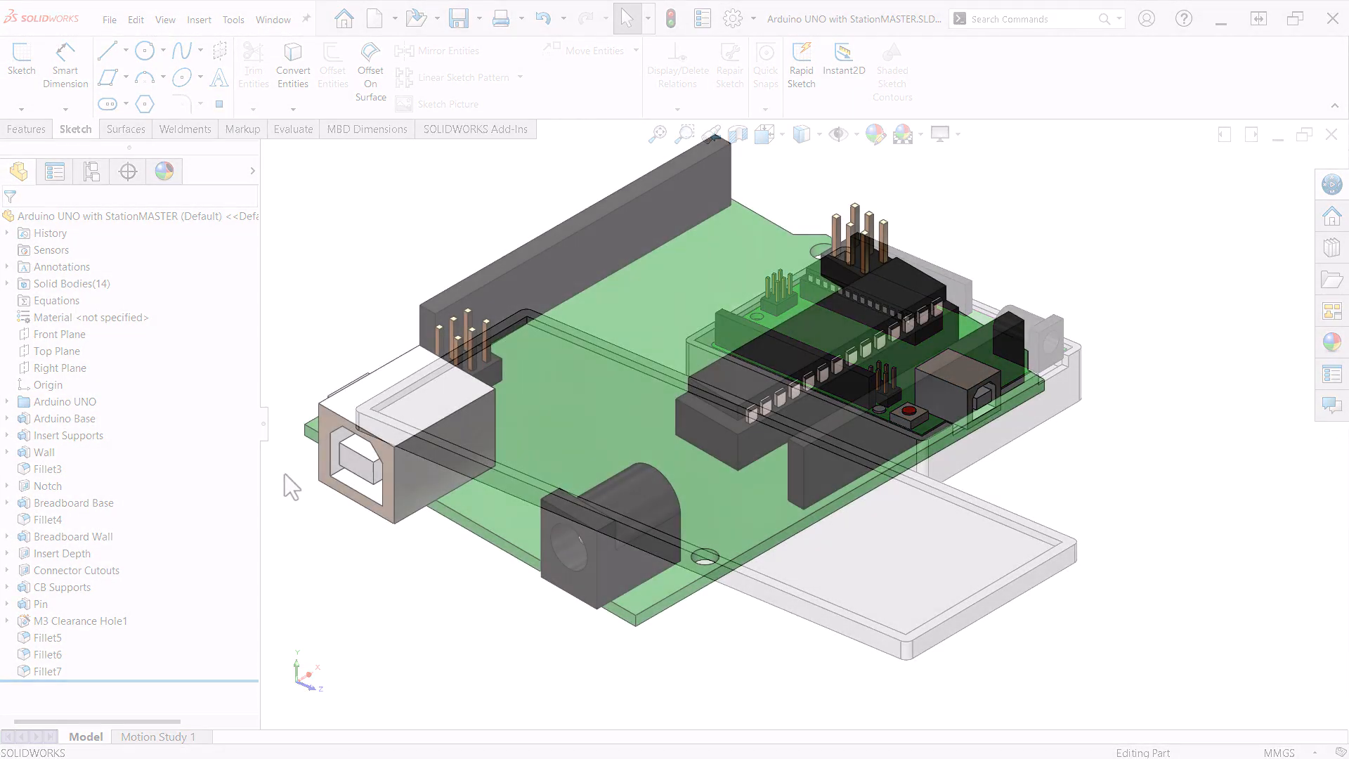
# Expand the Arduino UNO folder's Solid Bodies(14) list and briefly highlight the CB circuit board body
pyautogui.click(64, 402)
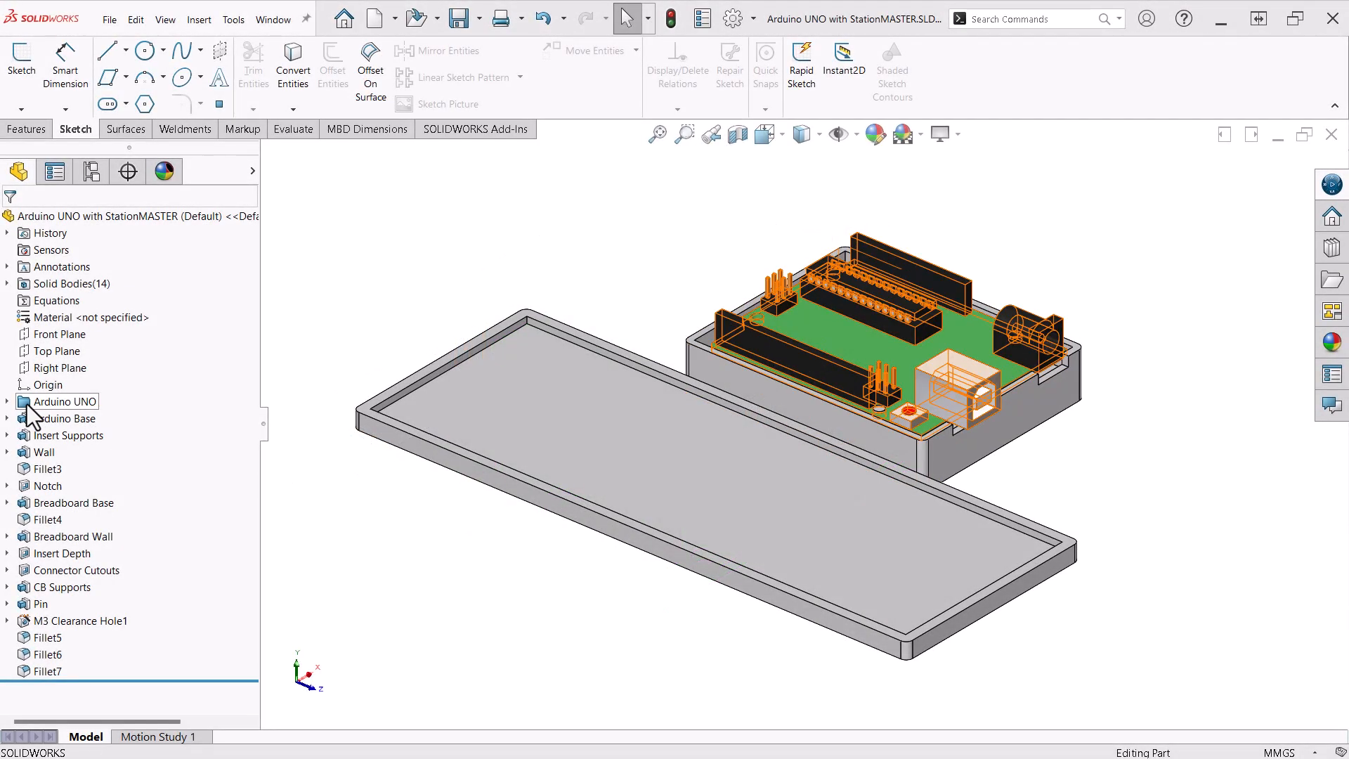
pyautogui.click(64, 402)
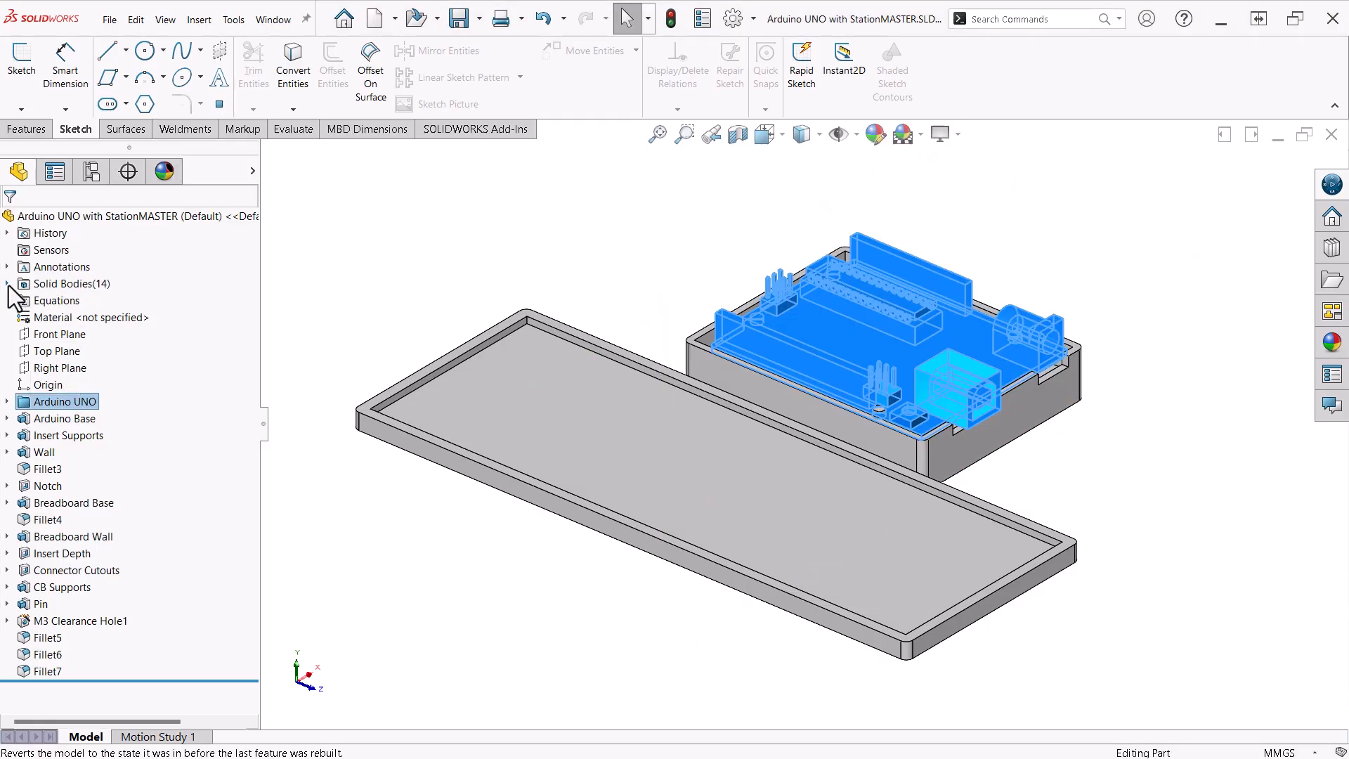
pyautogui.click(7, 283)
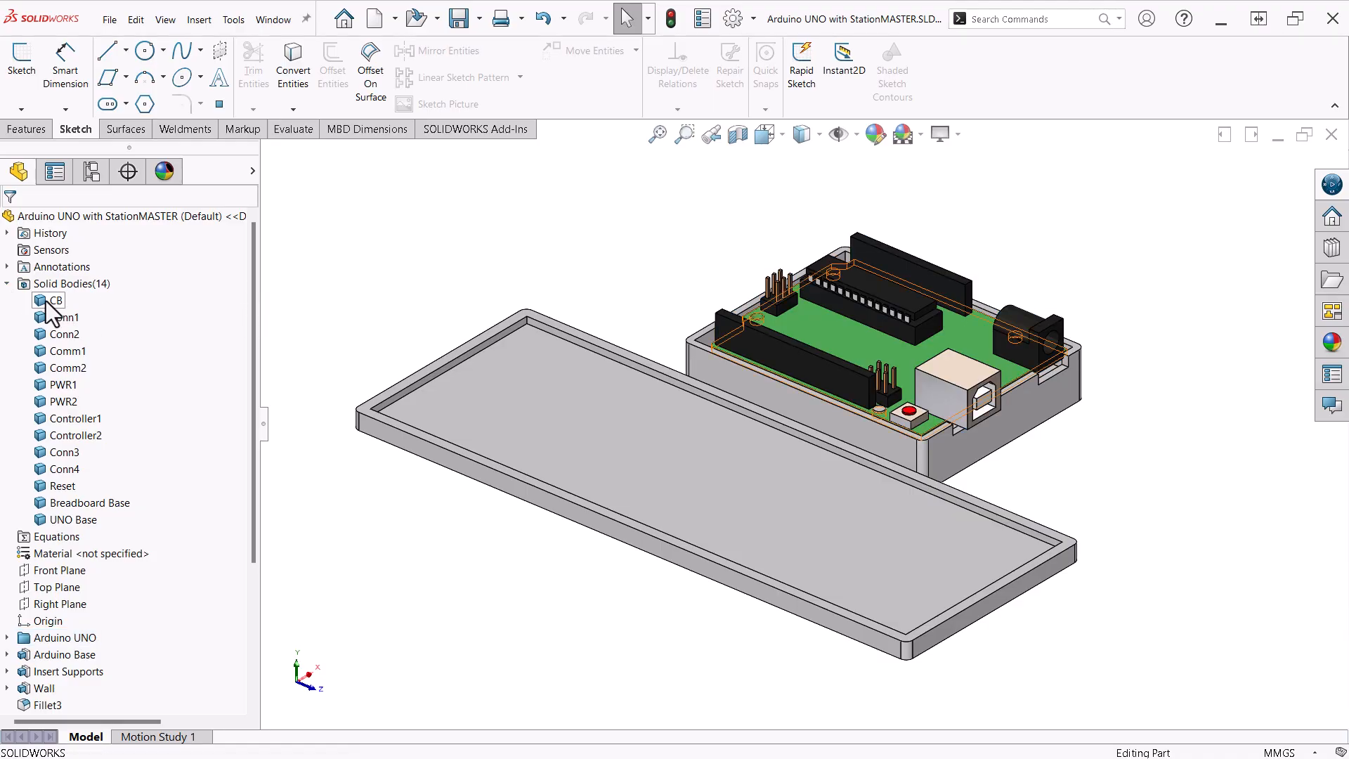
pyautogui.click(58, 300)
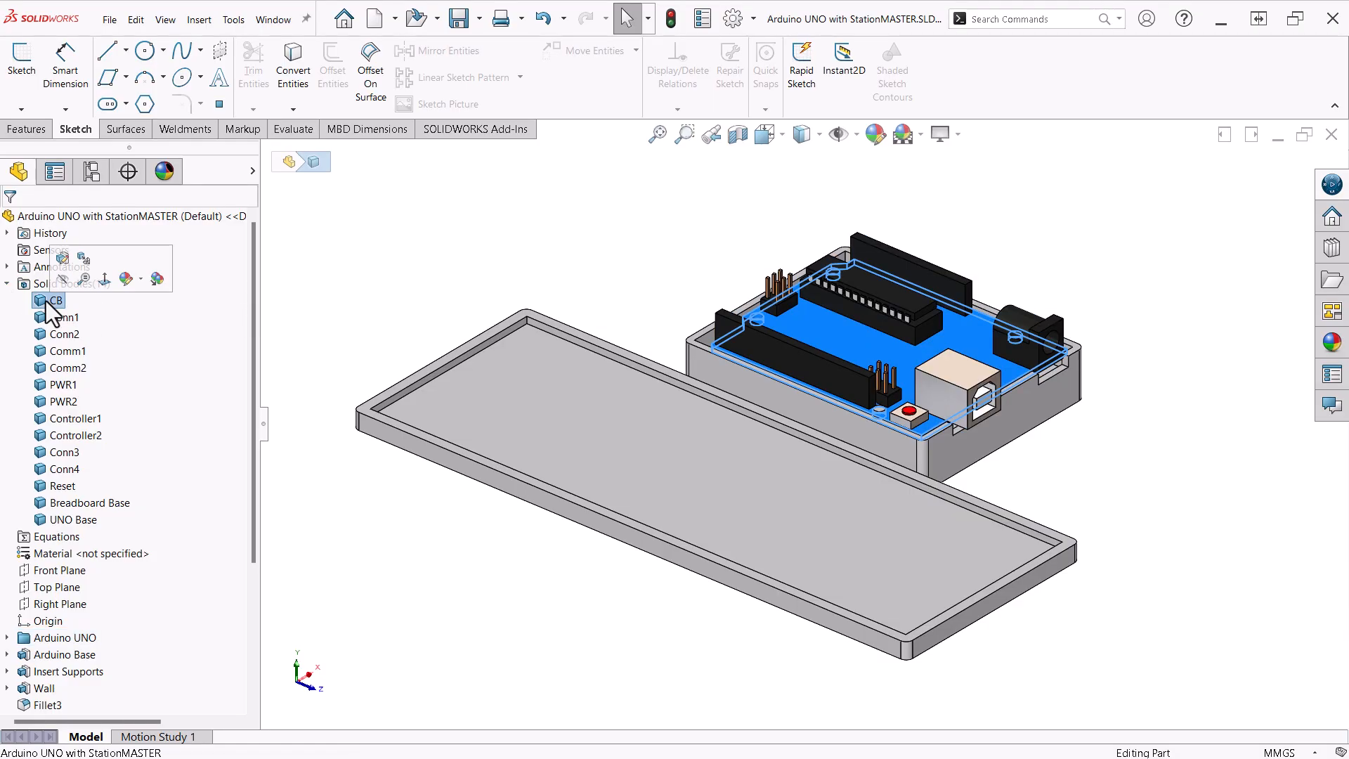
pyautogui.click(56, 299)
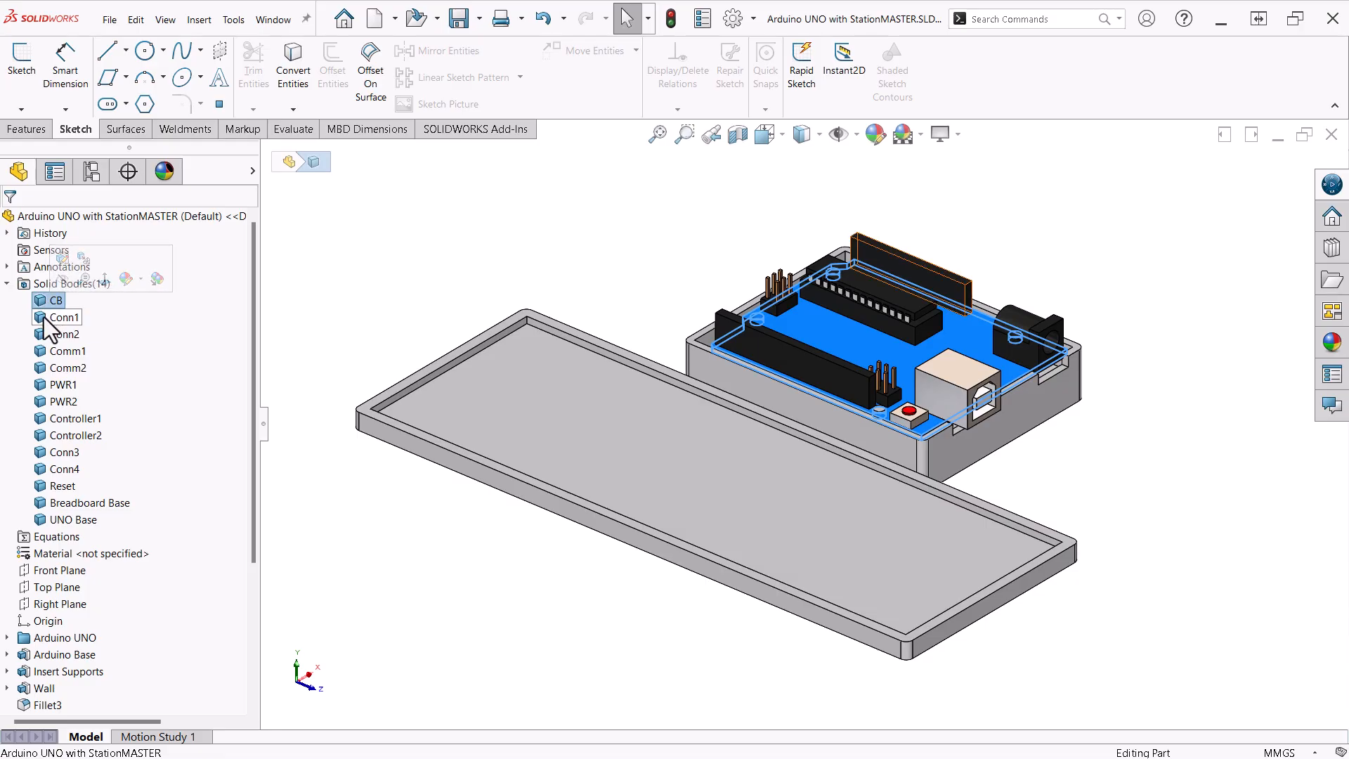
pyautogui.click(309, 330)
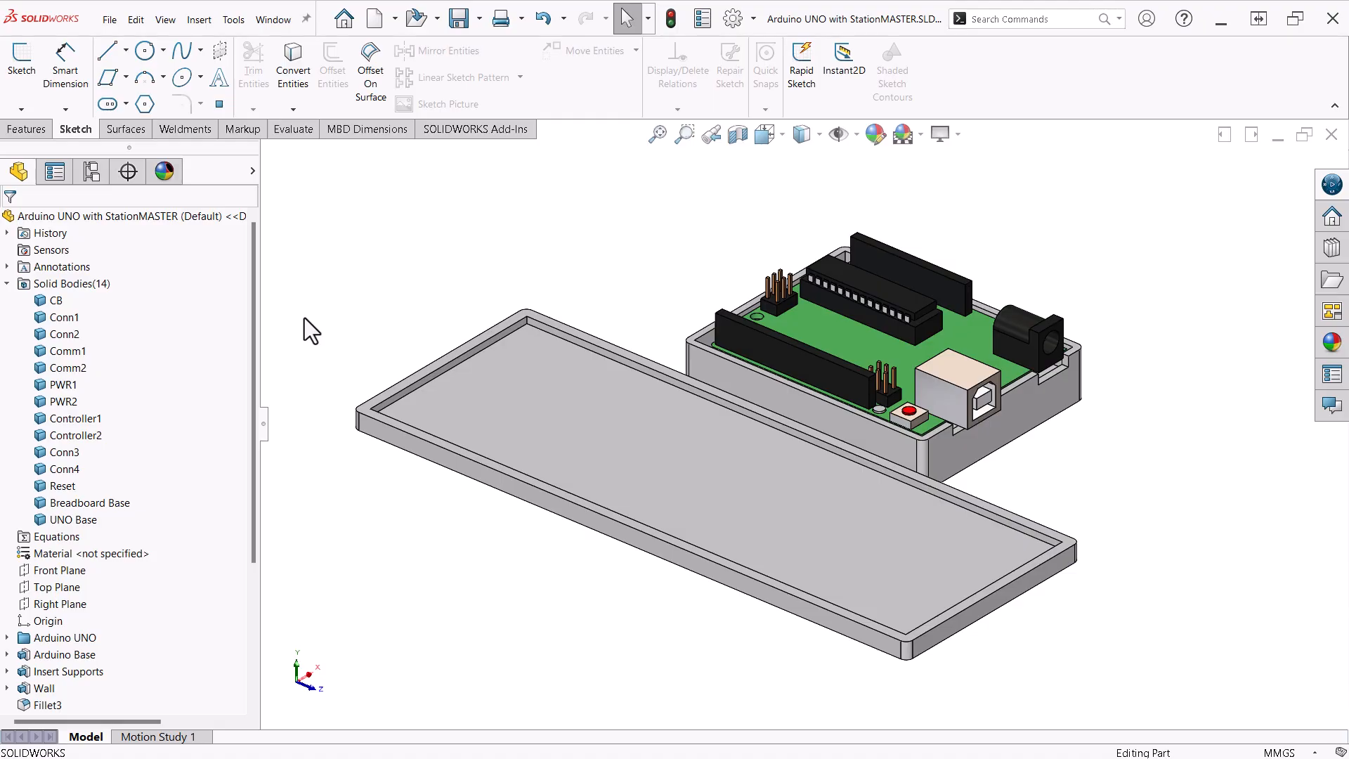
# Review the Arduino Base feature's sketch dimensions and roll the model back to just after Wall
pyautogui.click(88, 503)
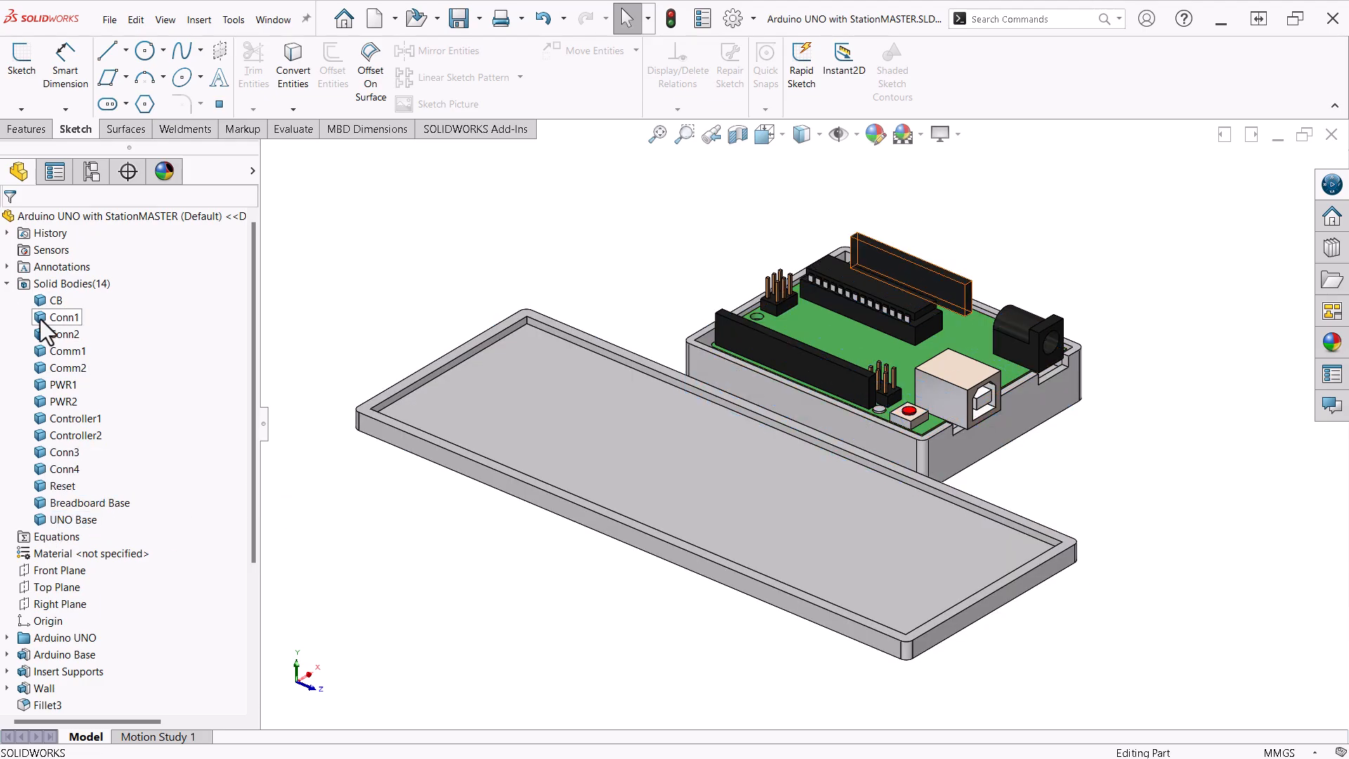
pyautogui.click(60, 317)
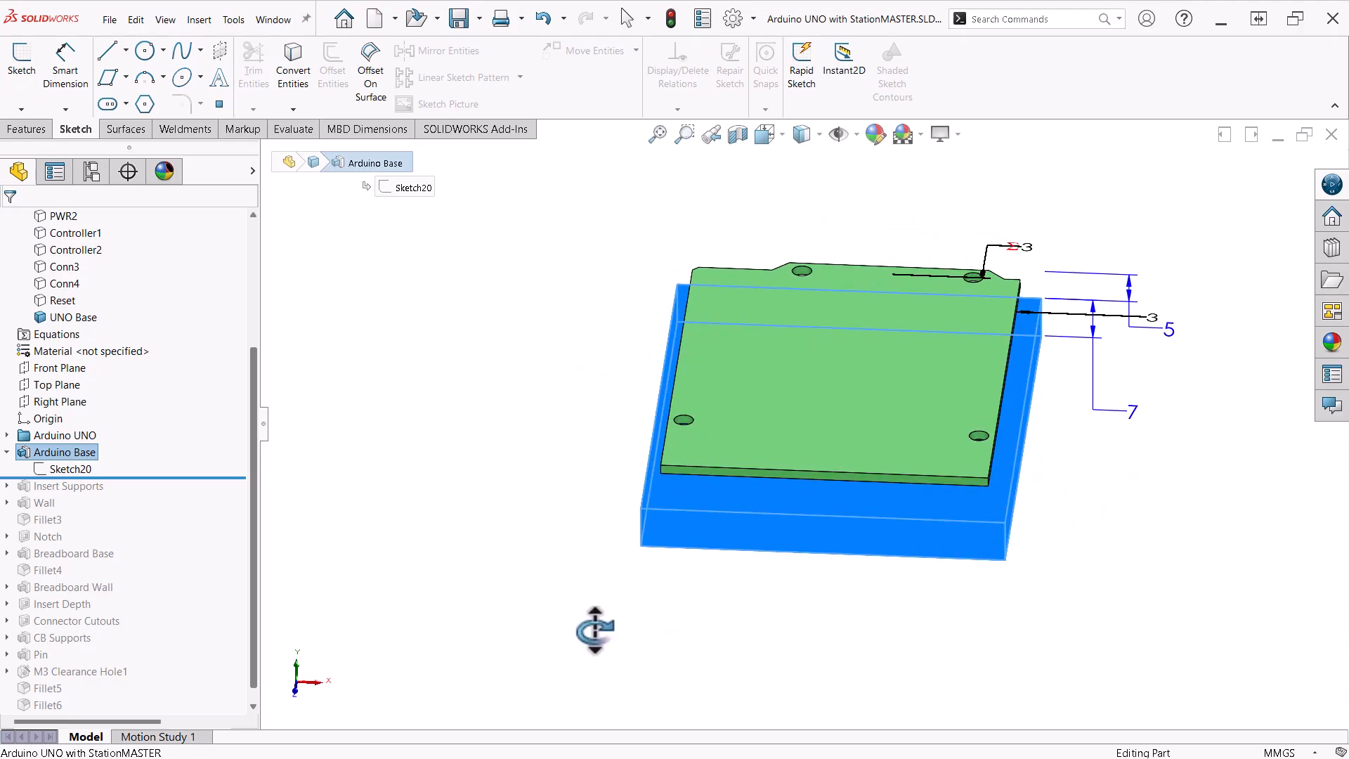
pyautogui.click(70, 469)
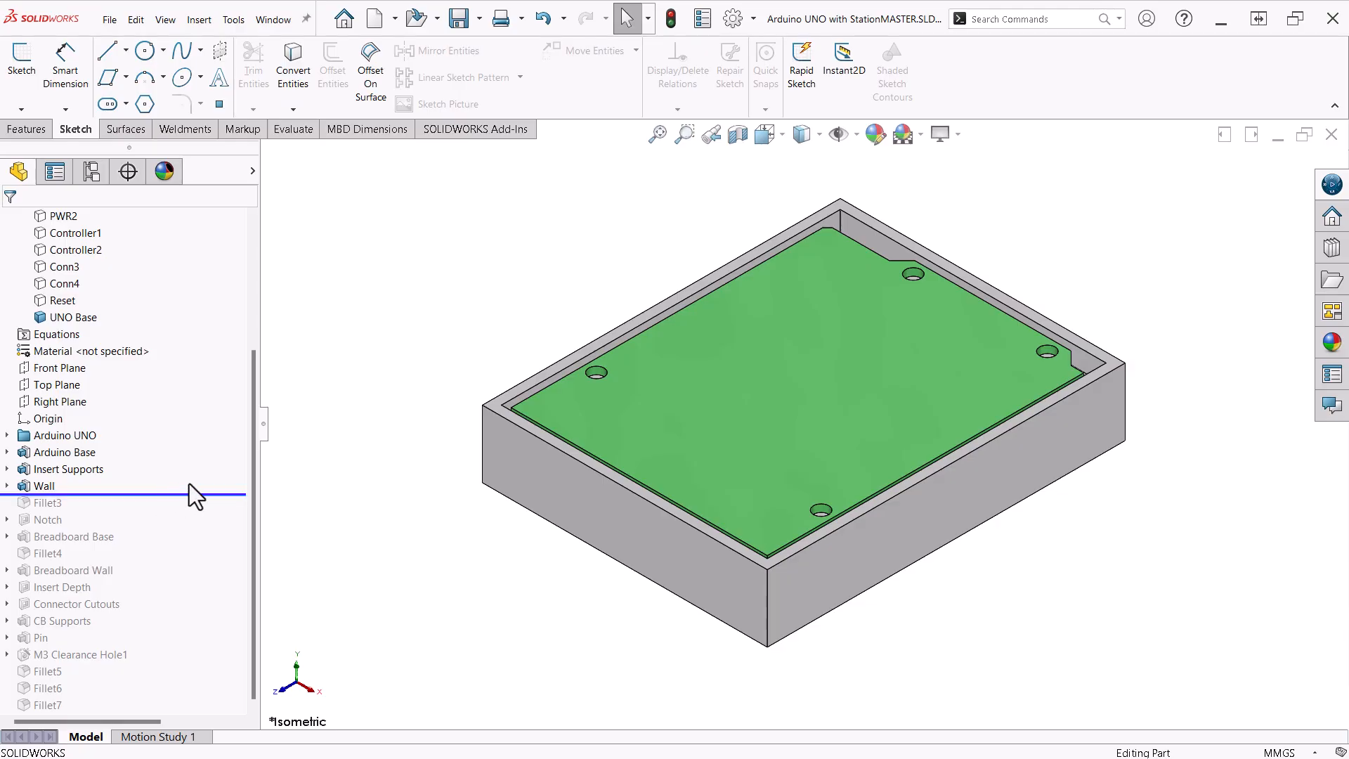
# Hide the CB circuit board body and roll the model forward past Fillet3
pyautogui.scroll(3)
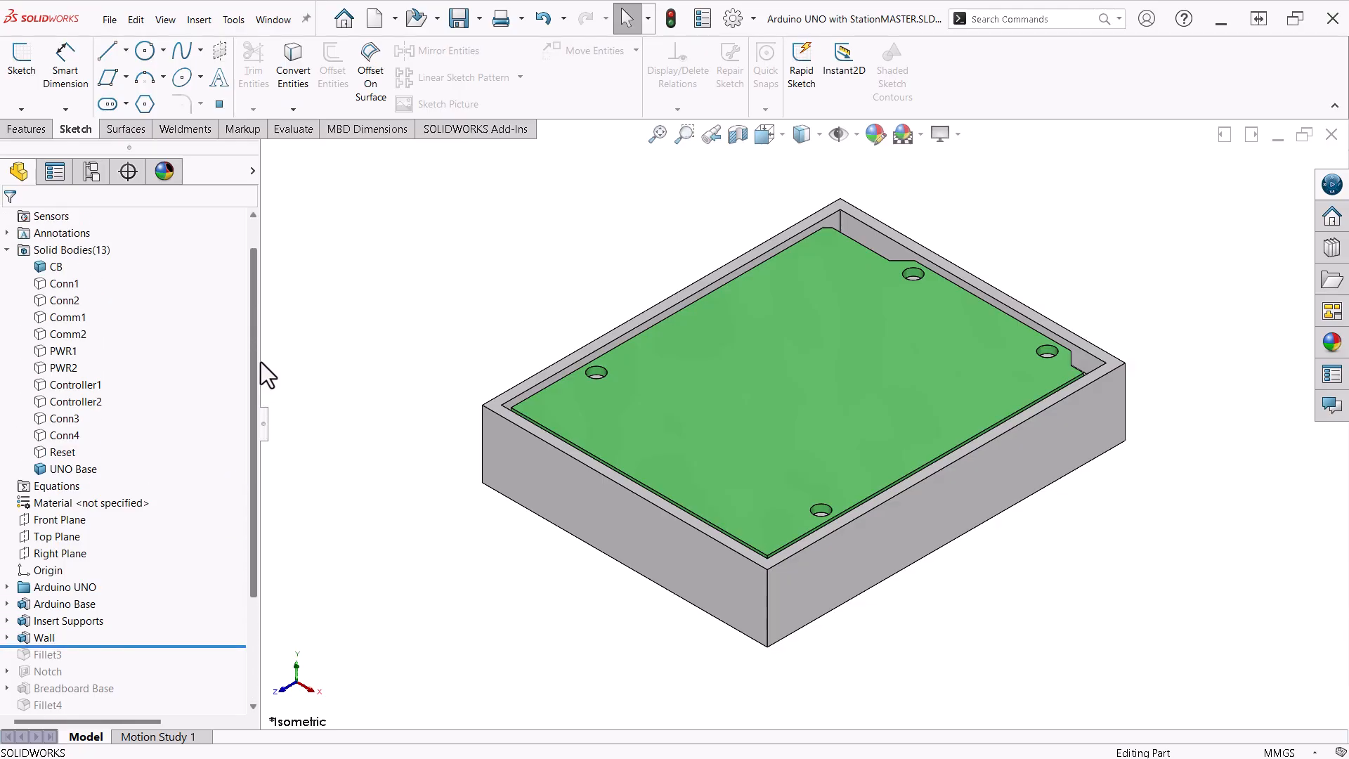
pyautogui.moveTo(263, 360)
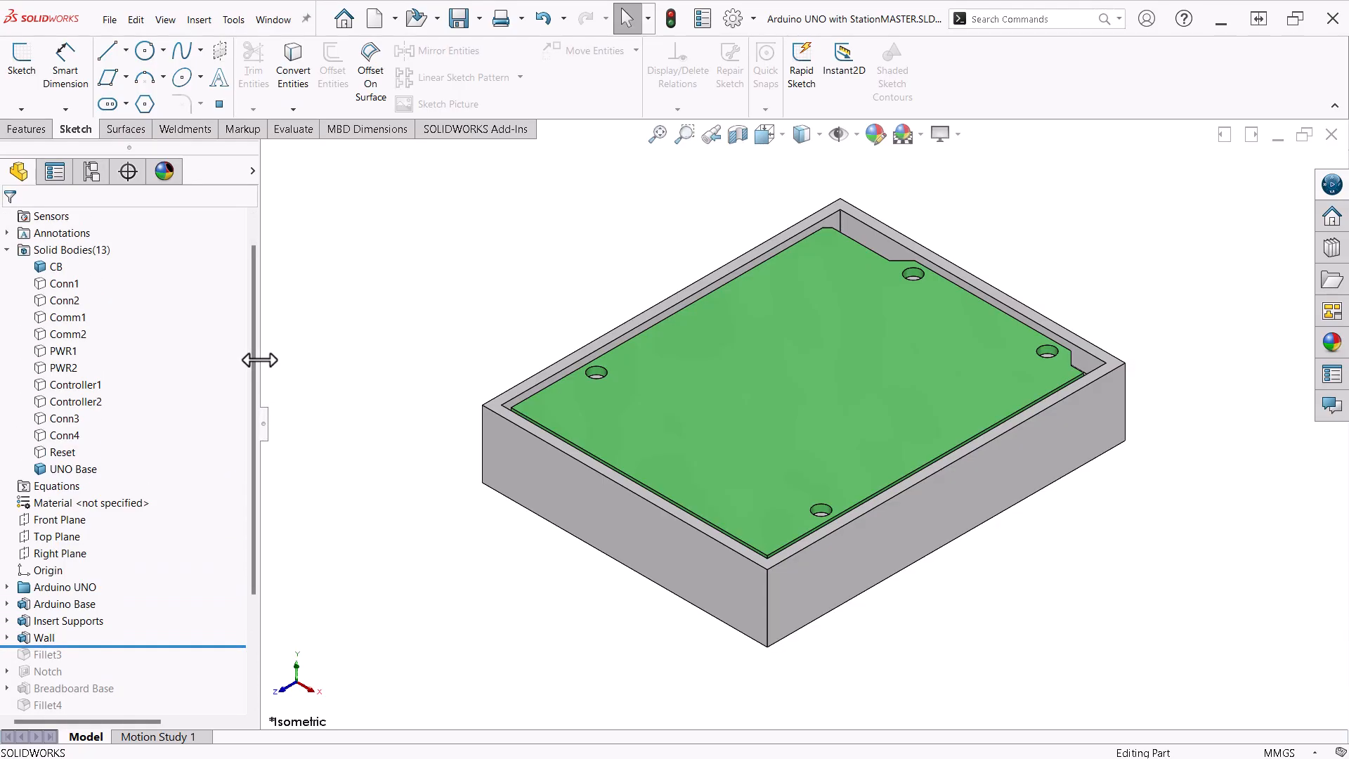
pyautogui.click(58, 266)
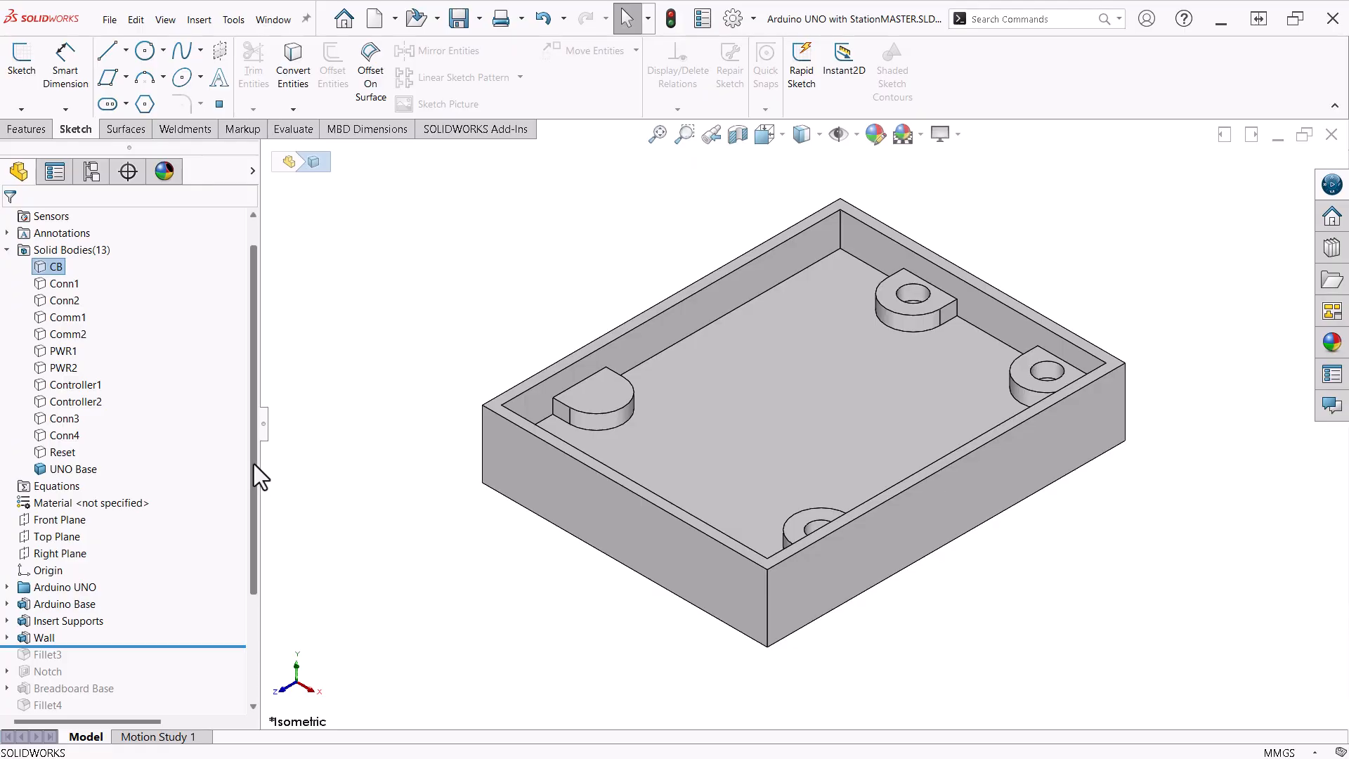
pyautogui.scroll(-3)
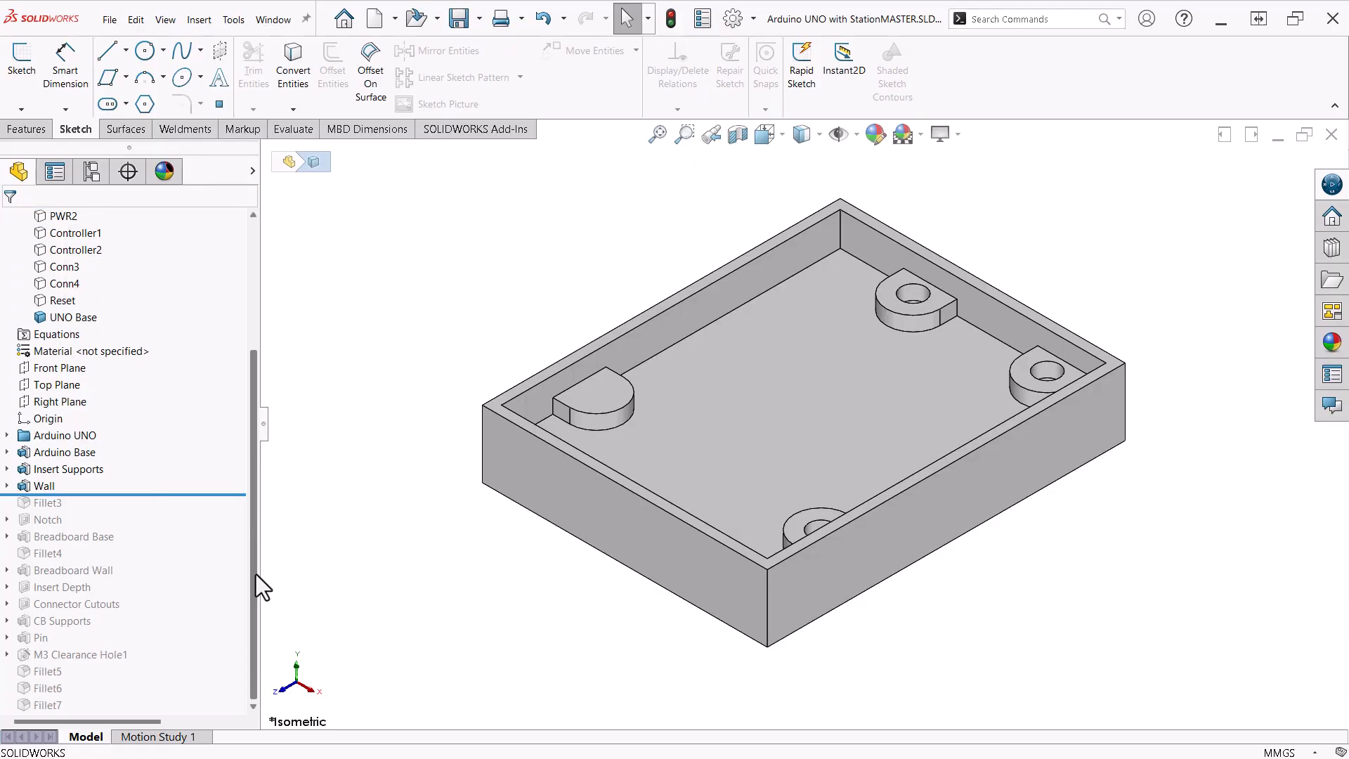
pyautogui.click(64, 215)
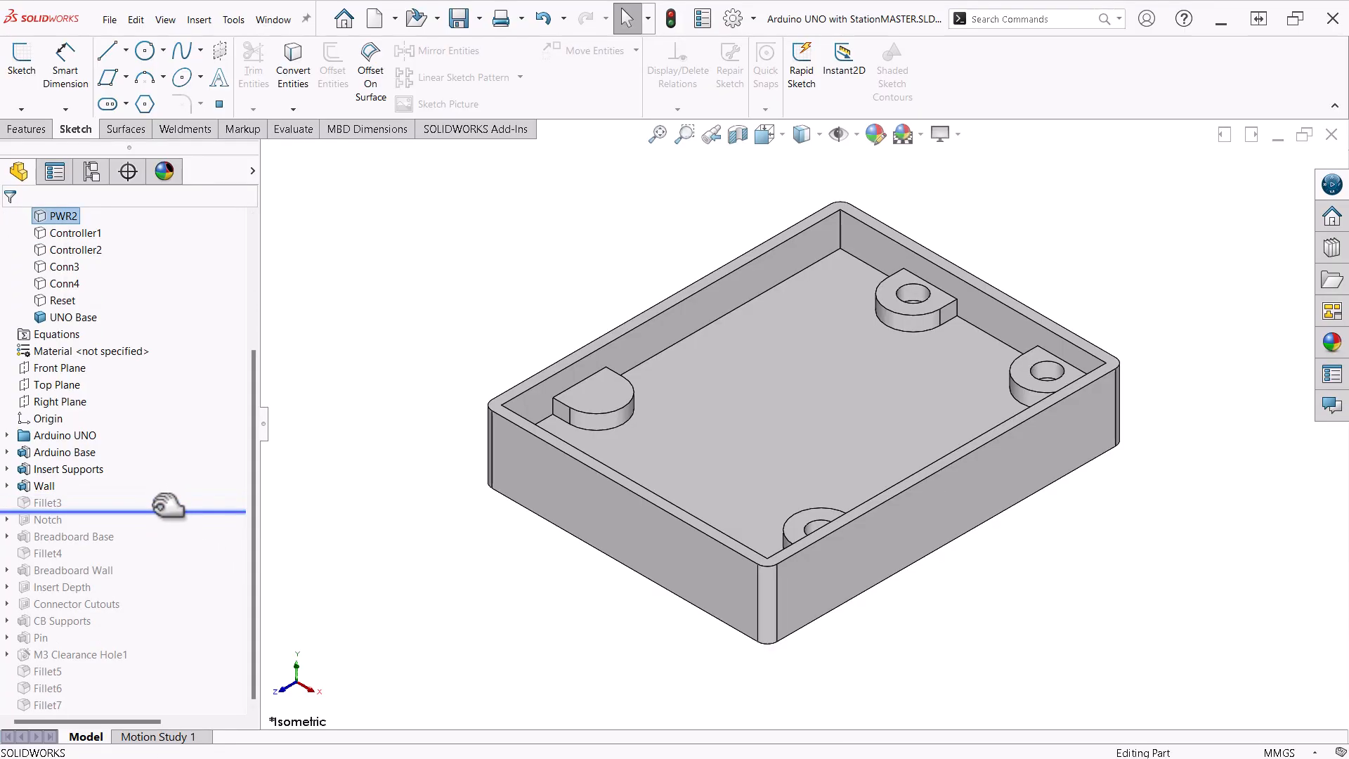
# Roll forward to include the Notch cut and inspect its 63.5 mm sketch dimension
pyautogui.click(47, 520)
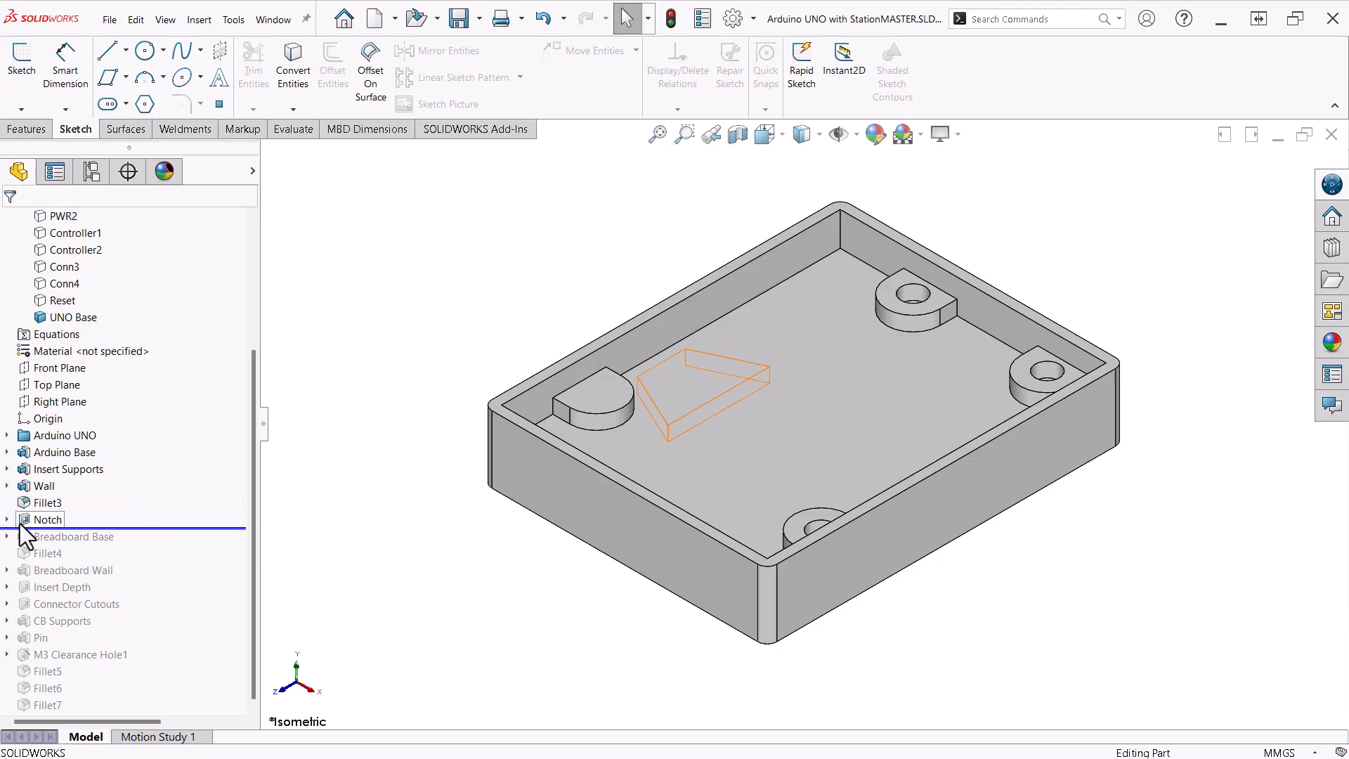
pyautogui.click(8, 519)
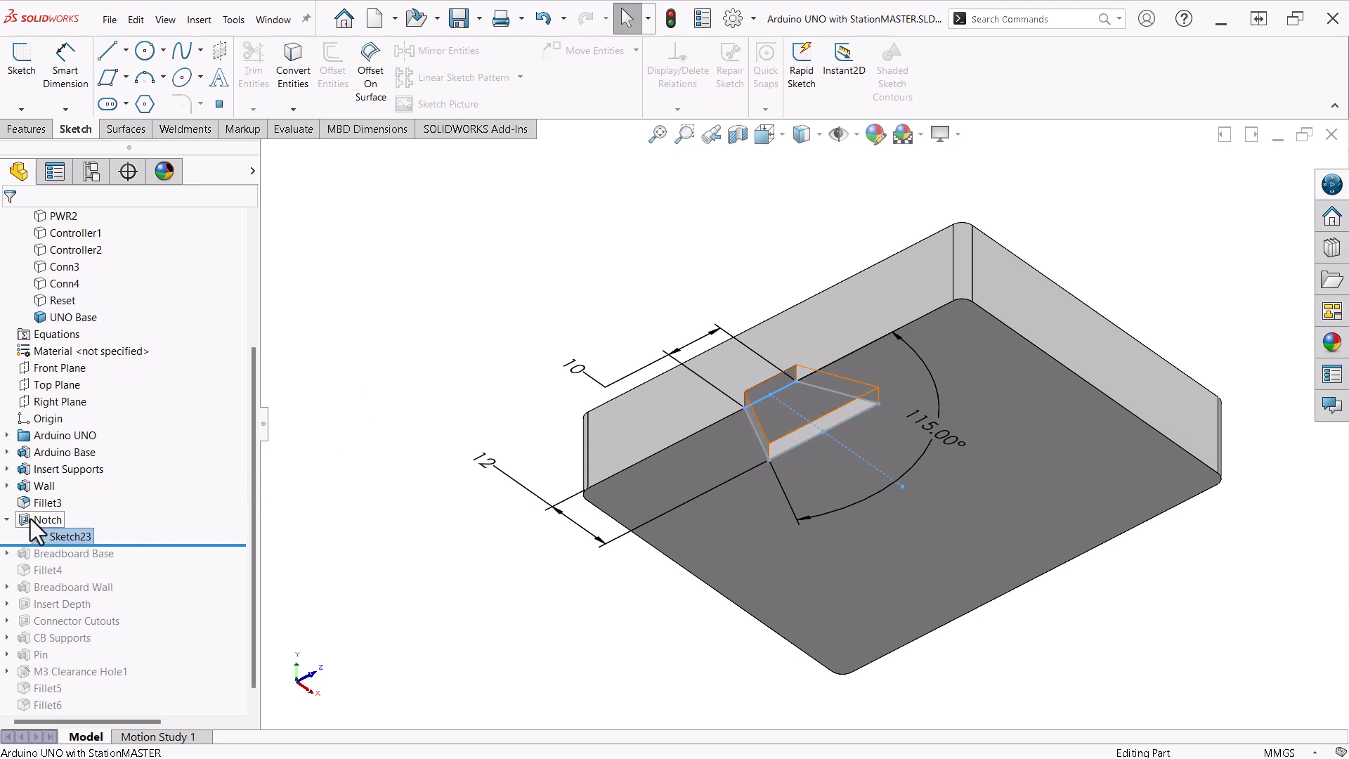
pyautogui.click(50, 519)
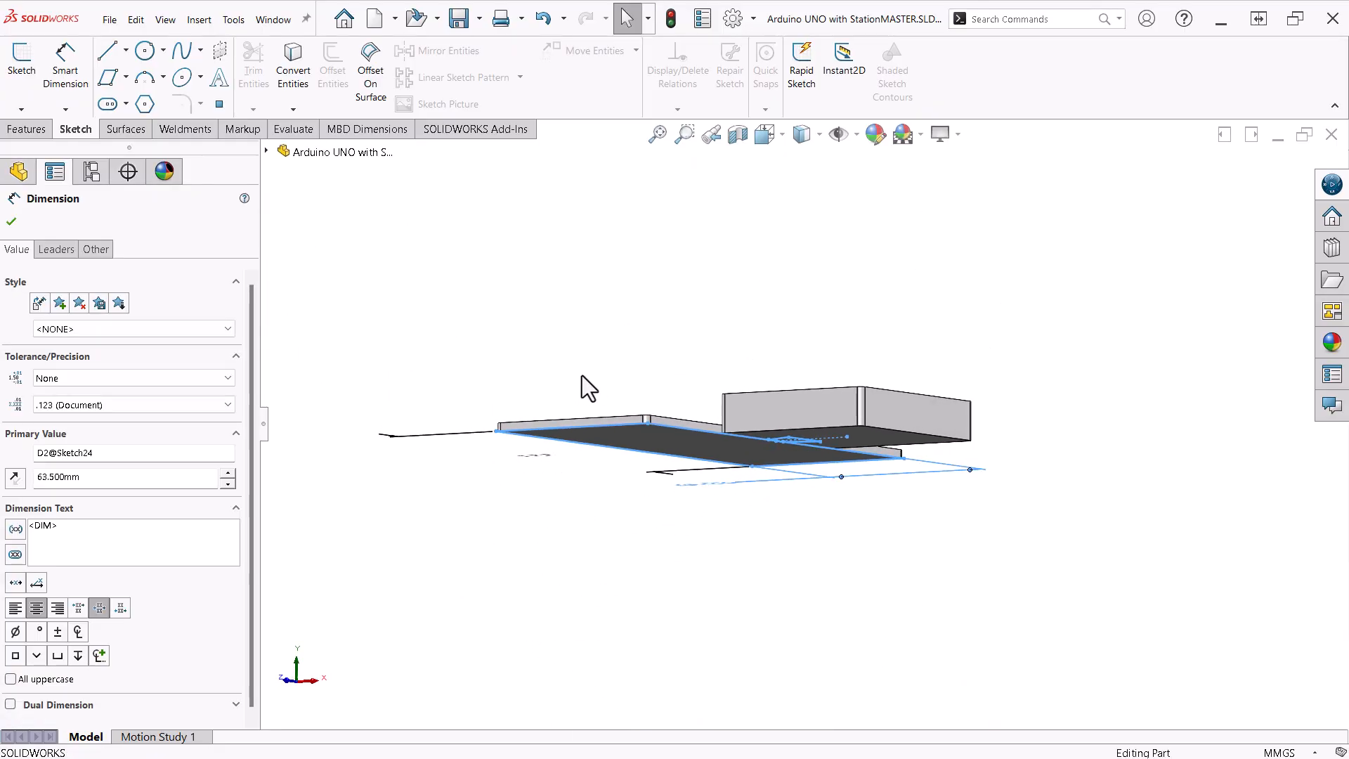
# Roll forward past Breadboard Base and Fillet4, adding the breadboard plate and showing the Breadboard Wall sketch
pyautogui.click(11, 222)
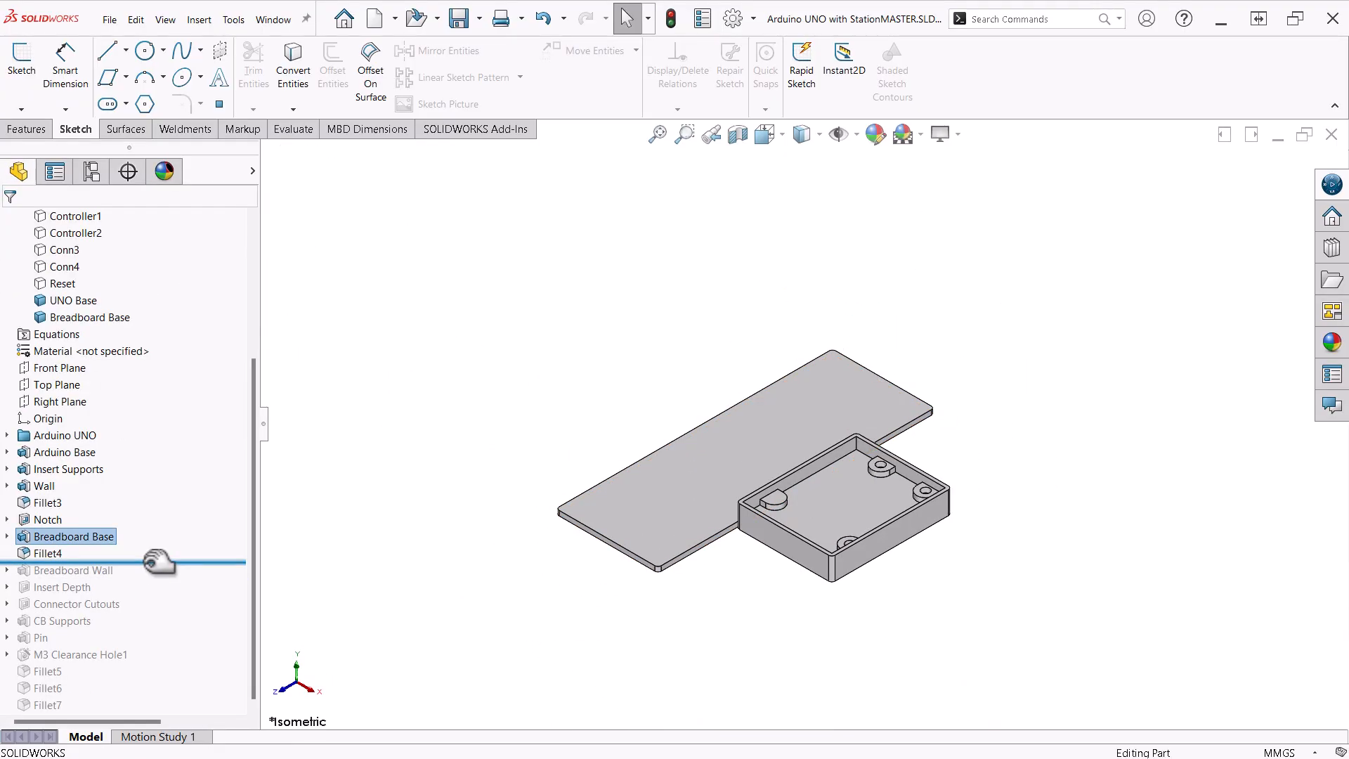
pyautogui.click(73, 570)
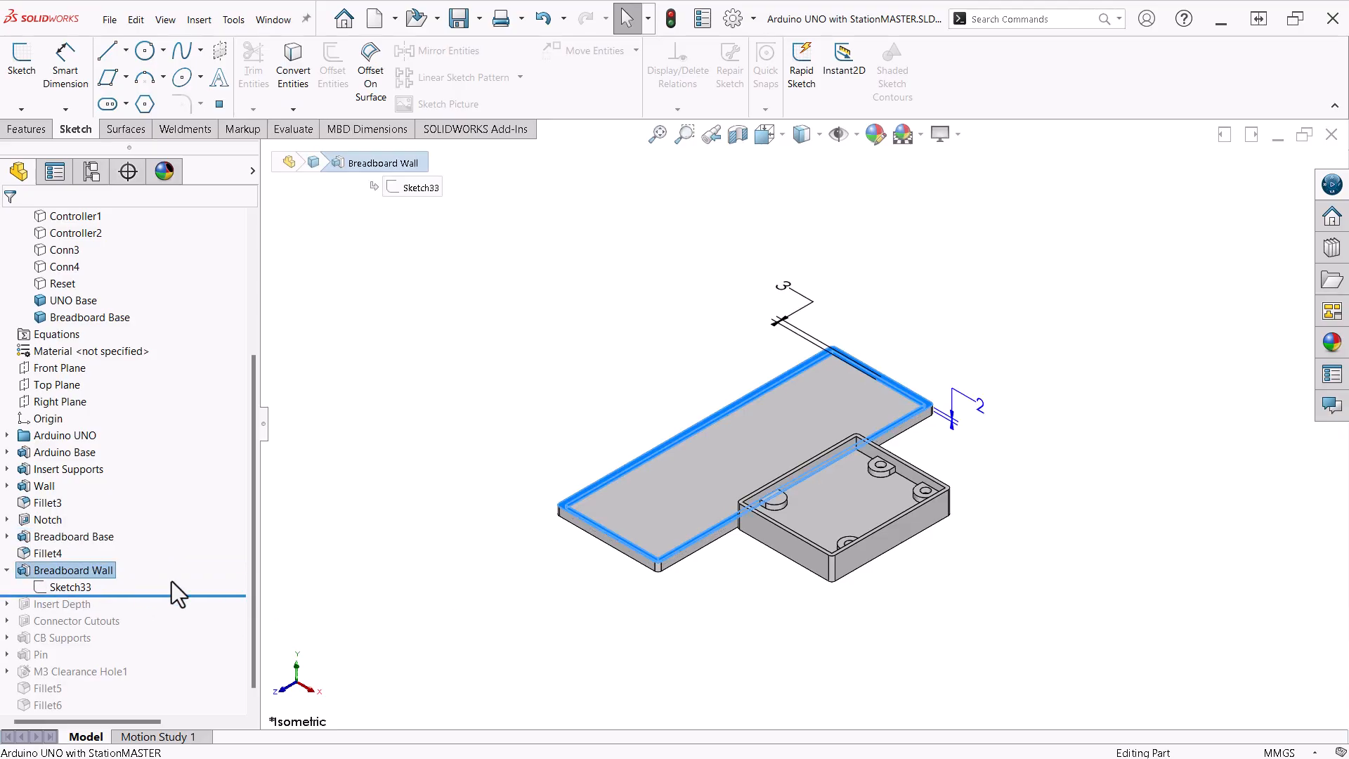
pyautogui.moveTo(353, 607)
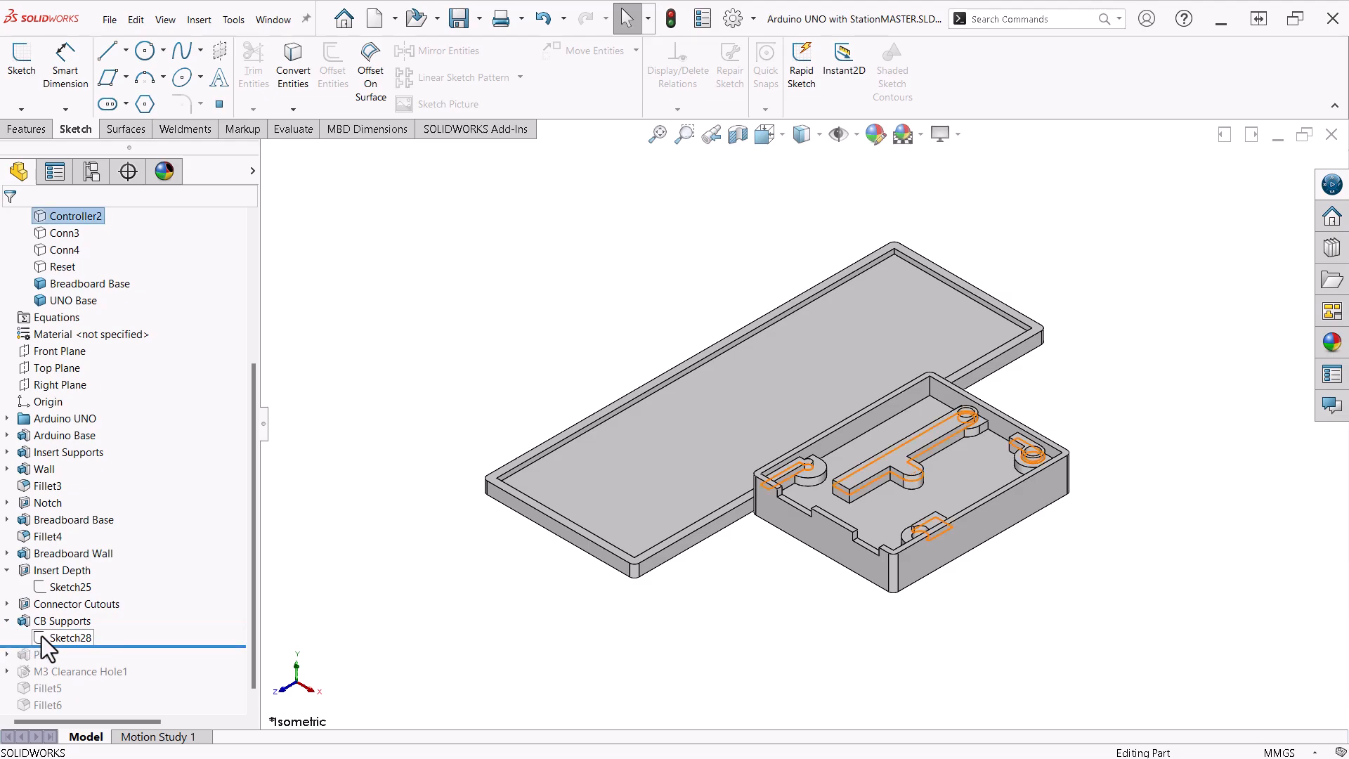
# Roll forward past Pin, the M3 clearance holes and last fillets to the complete model with the board visible
pyautogui.click(69, 637)
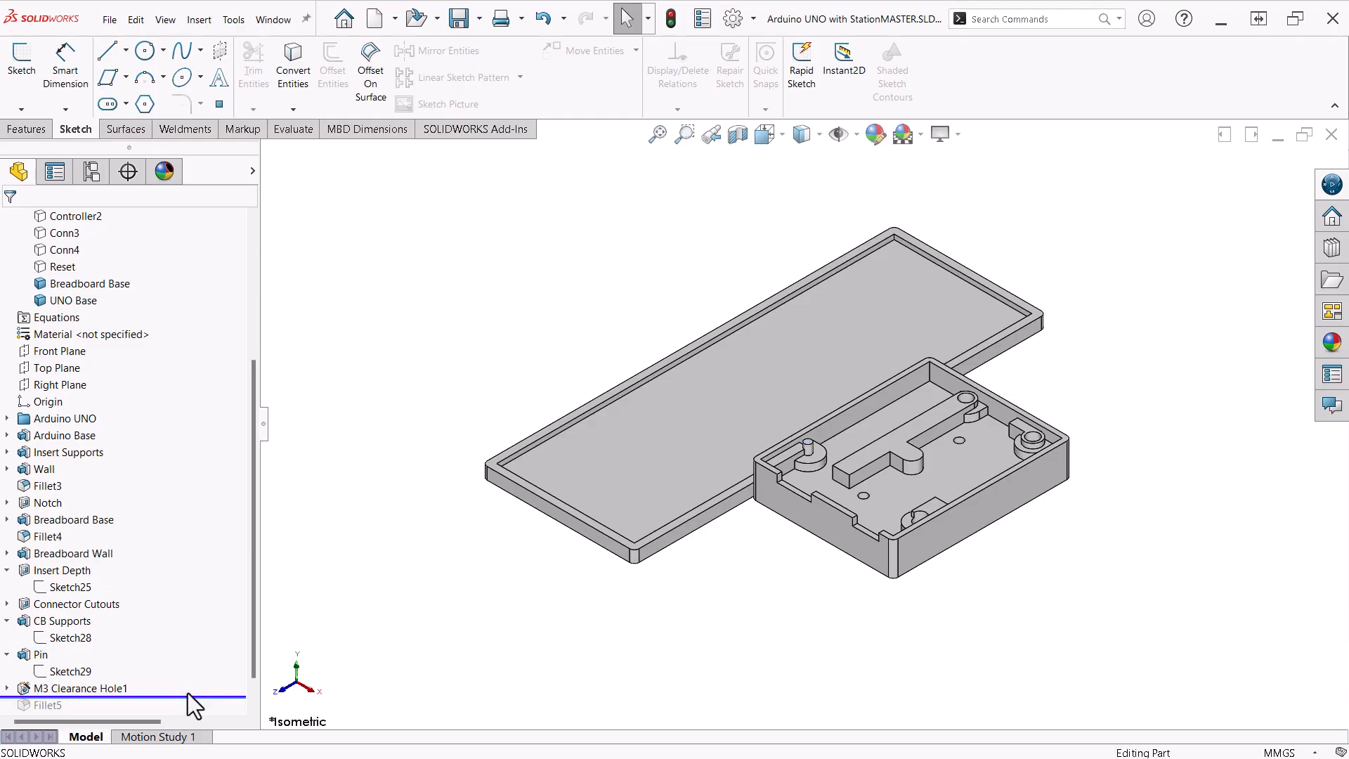
pyautogui.click(61, 570)
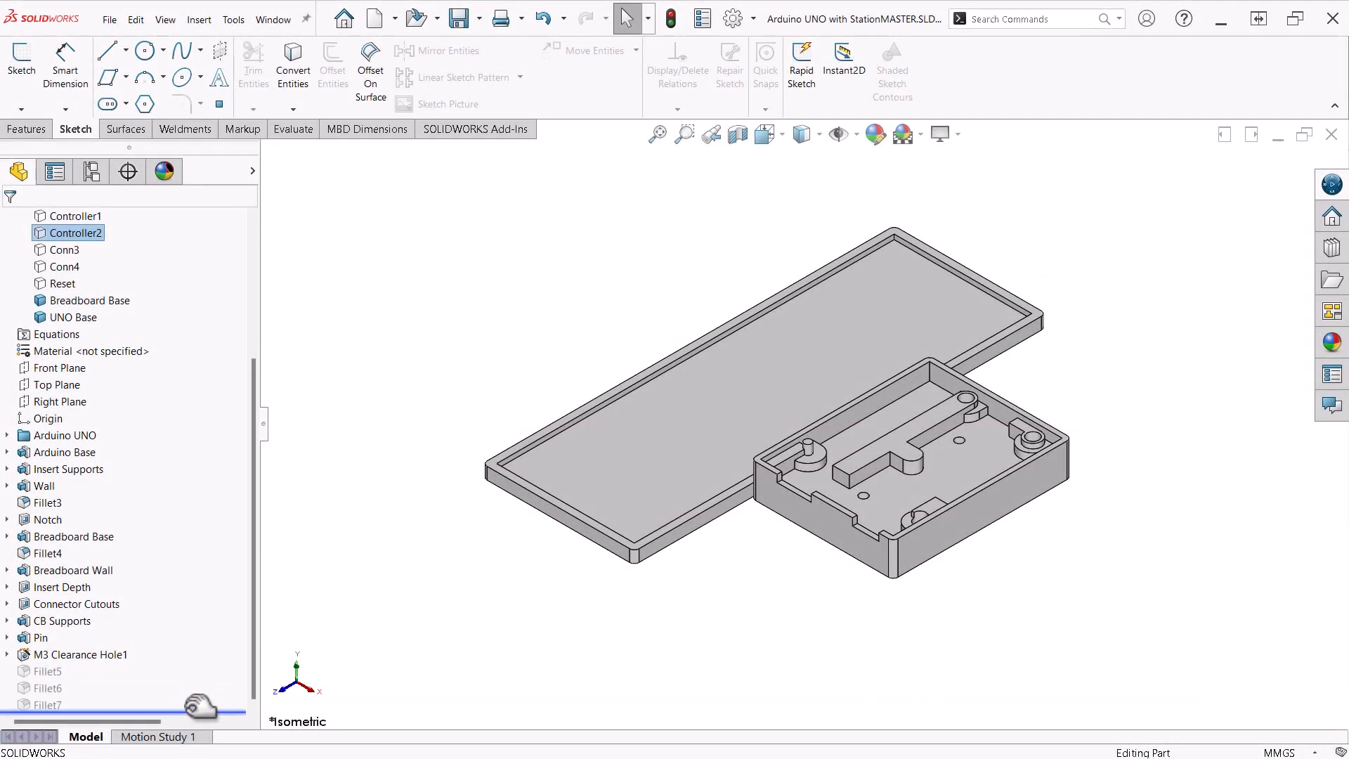
pyautogui.click(45, 687)
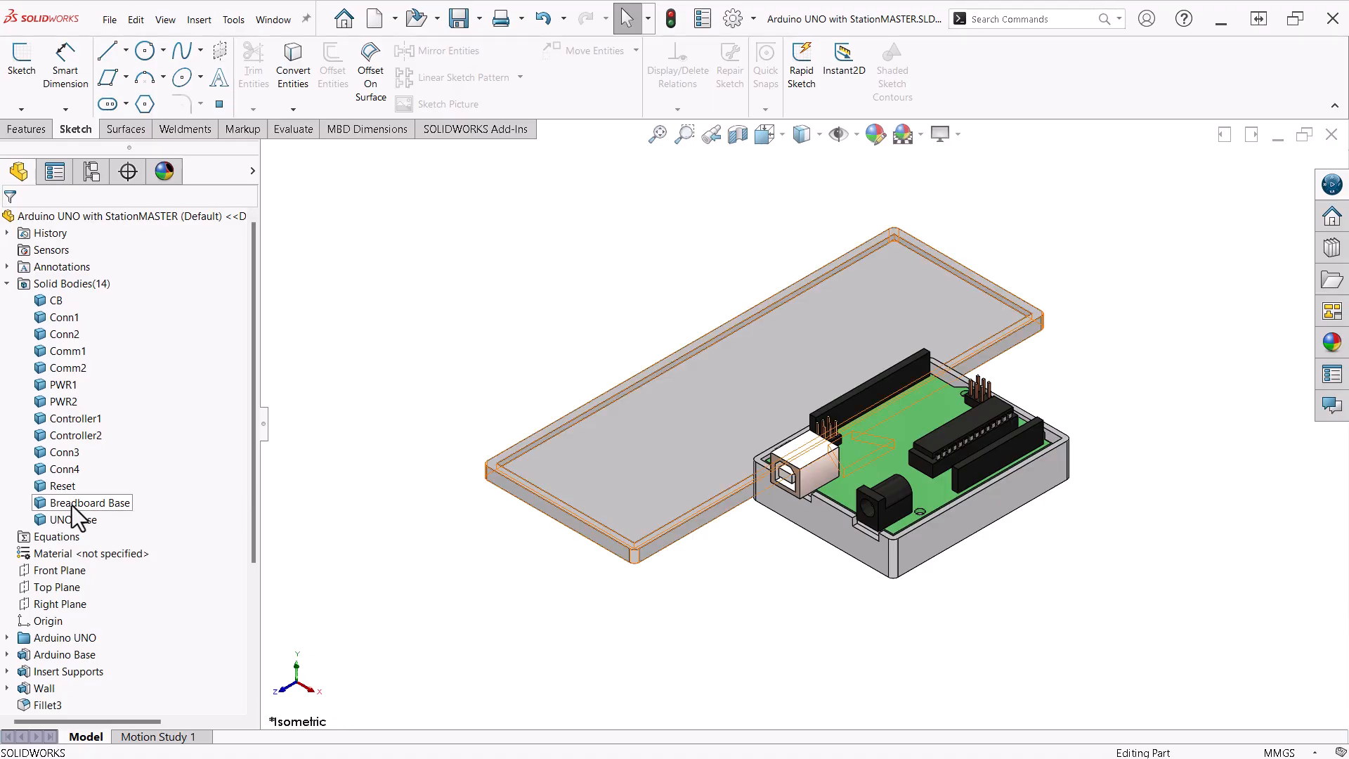
# Insert the Breadboard Base body into a new part and save that part file
pyautogui.rightClick(91, 503)
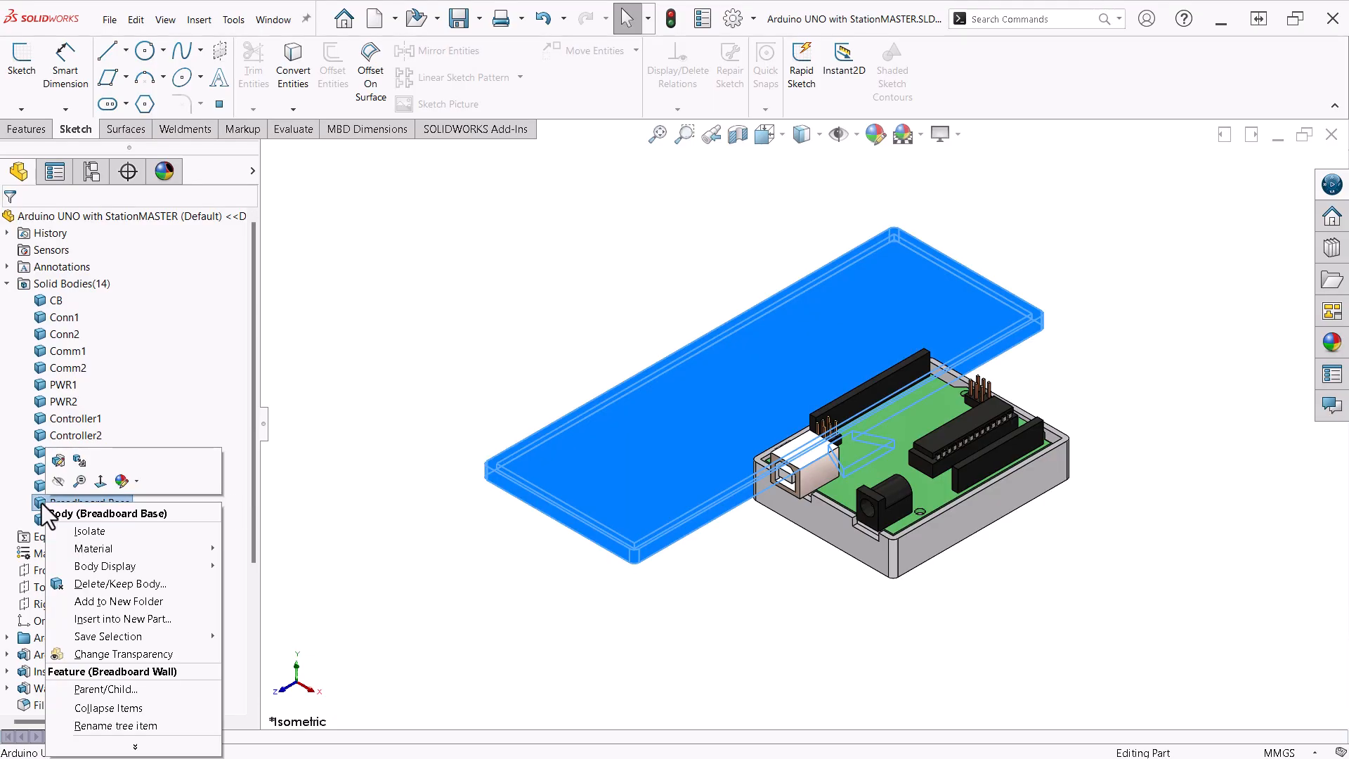
pyautogui.moveTo(112, 611)
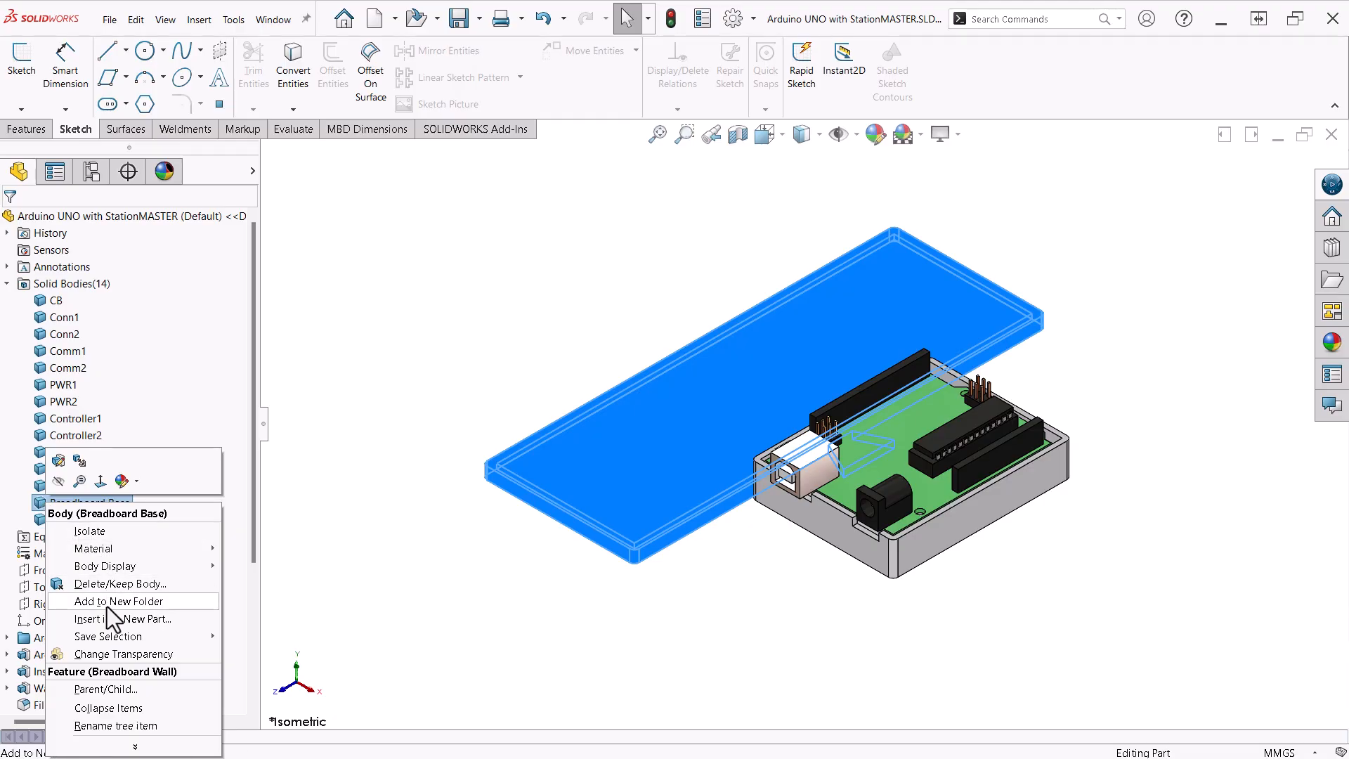
pyautogui.moveTo(111, 619)
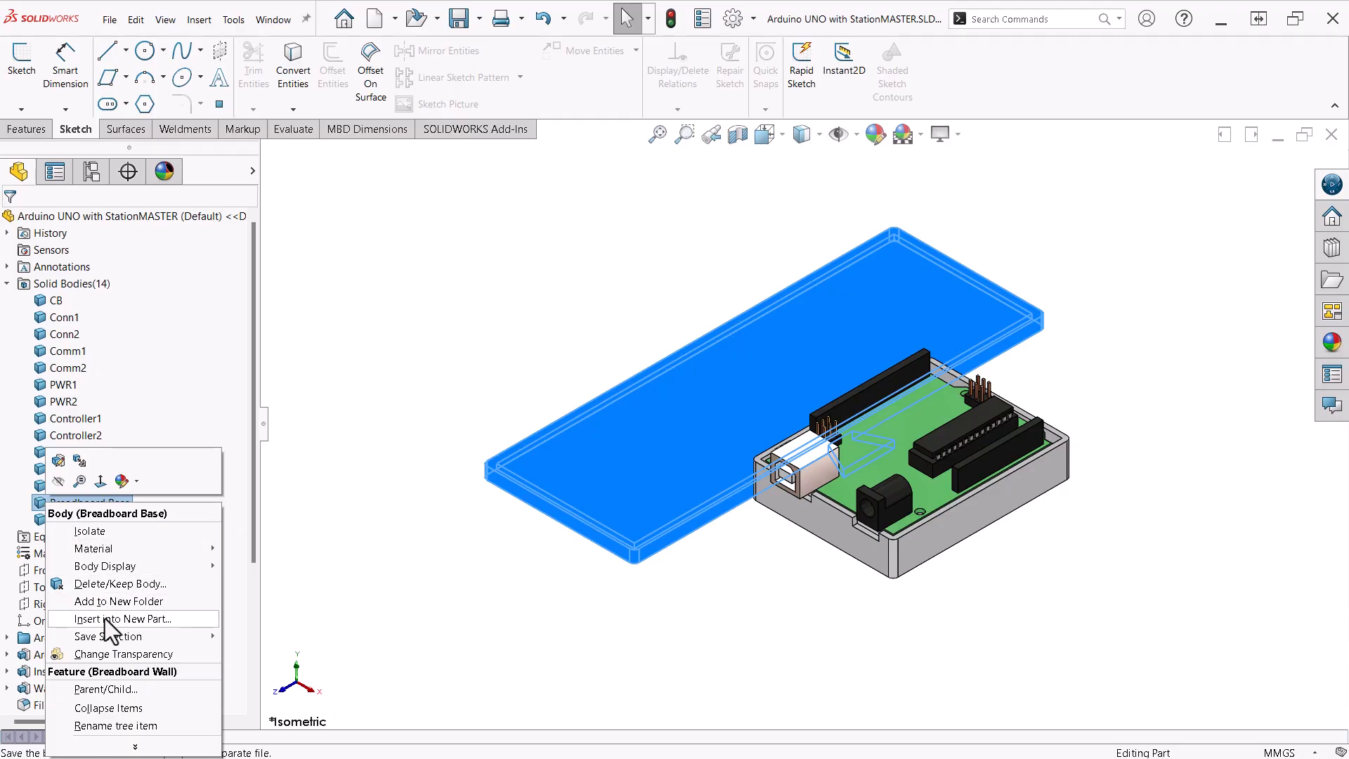
pyautogui.click(122, 619)
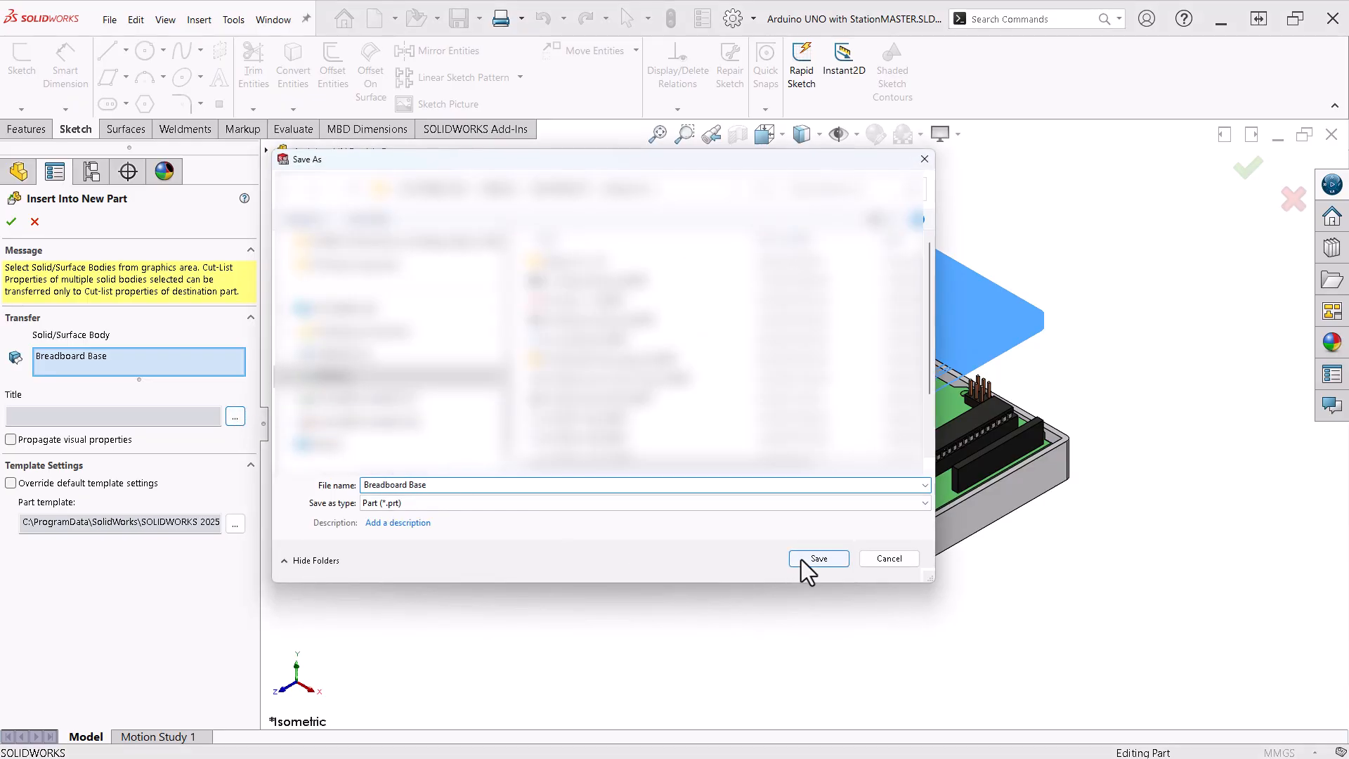
pyautogui.click(818, 557)
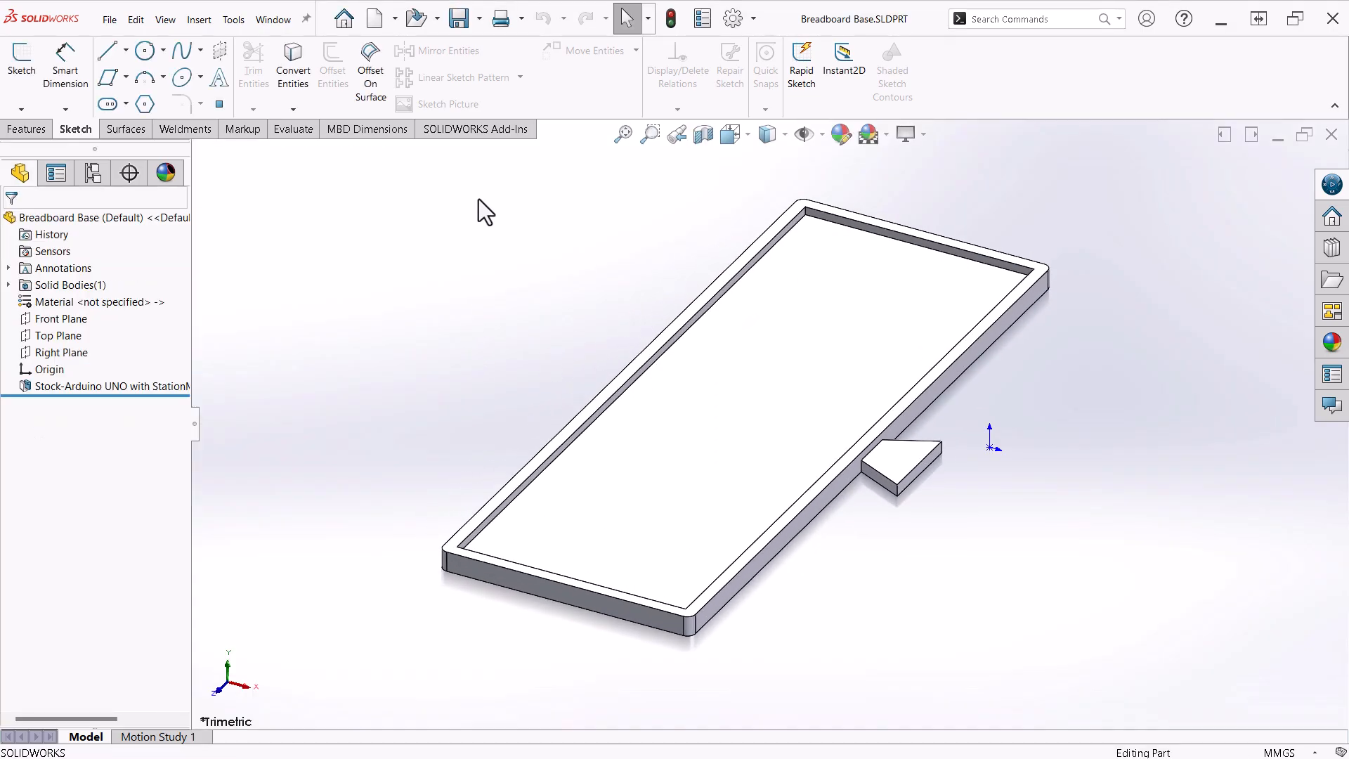
# Start a Save As of the new Breadboard Base part to choose another file format
pyautogui.click(477, 18)
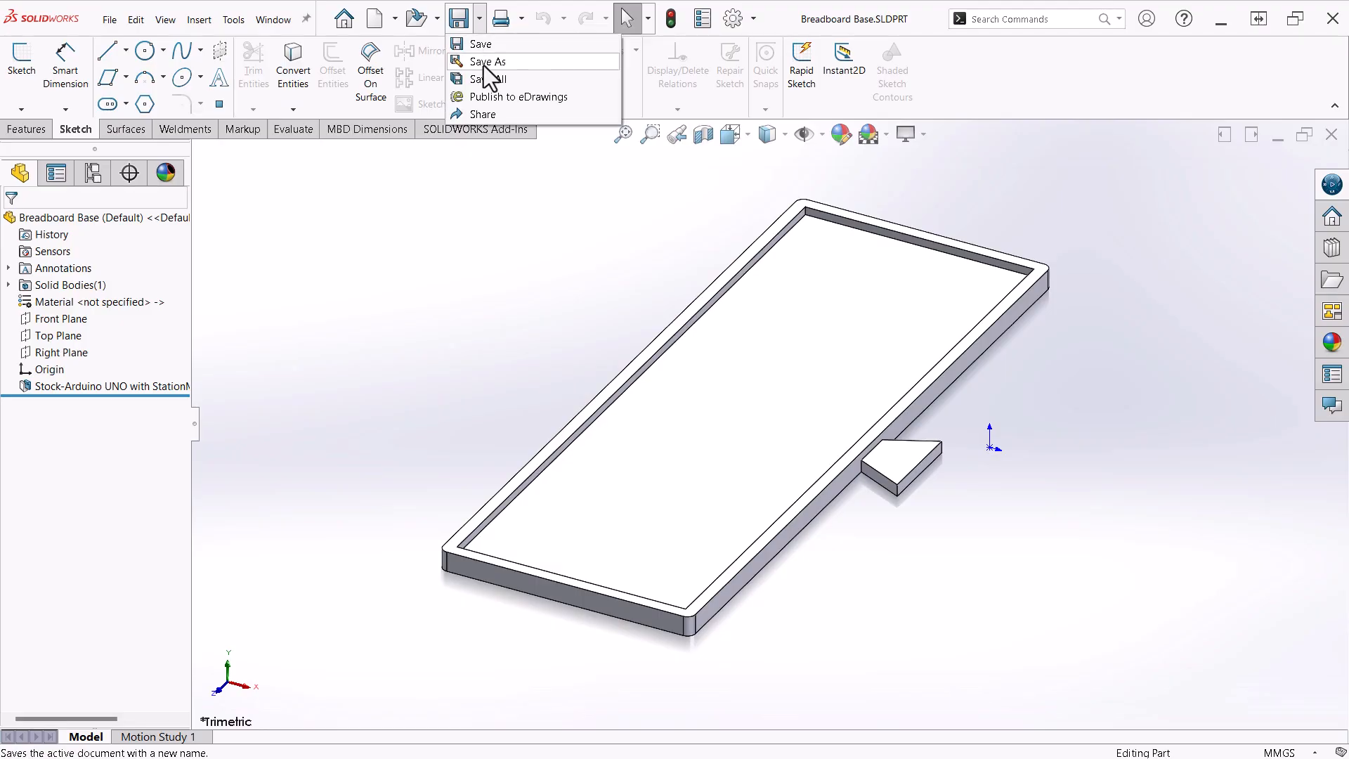
pyautogui.click(487, 61)
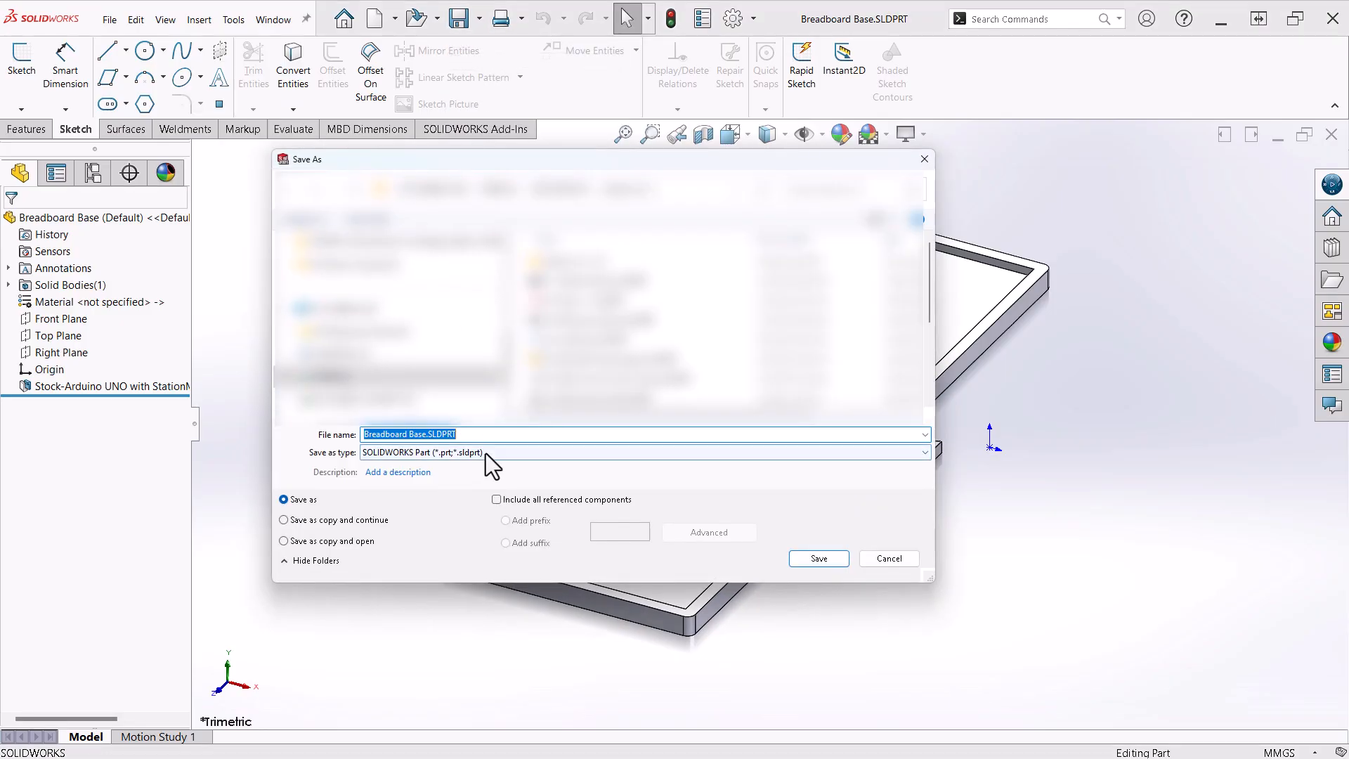